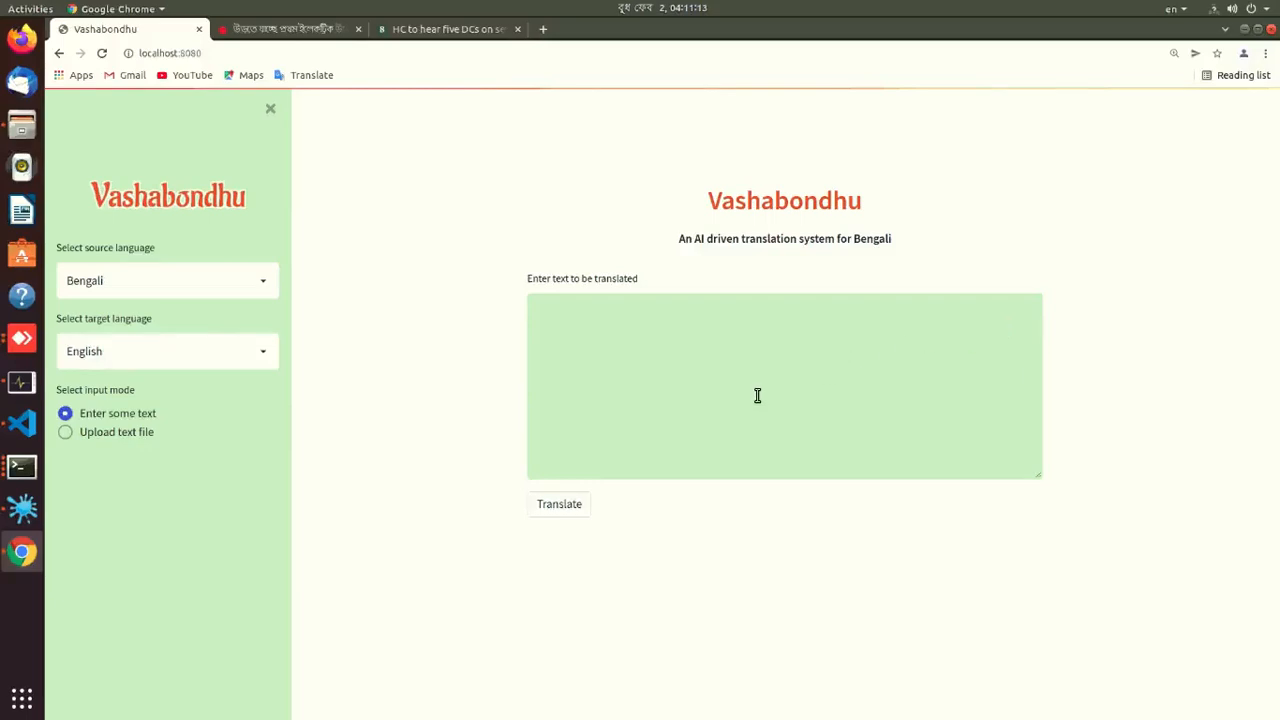
mouse_move(756, 396)
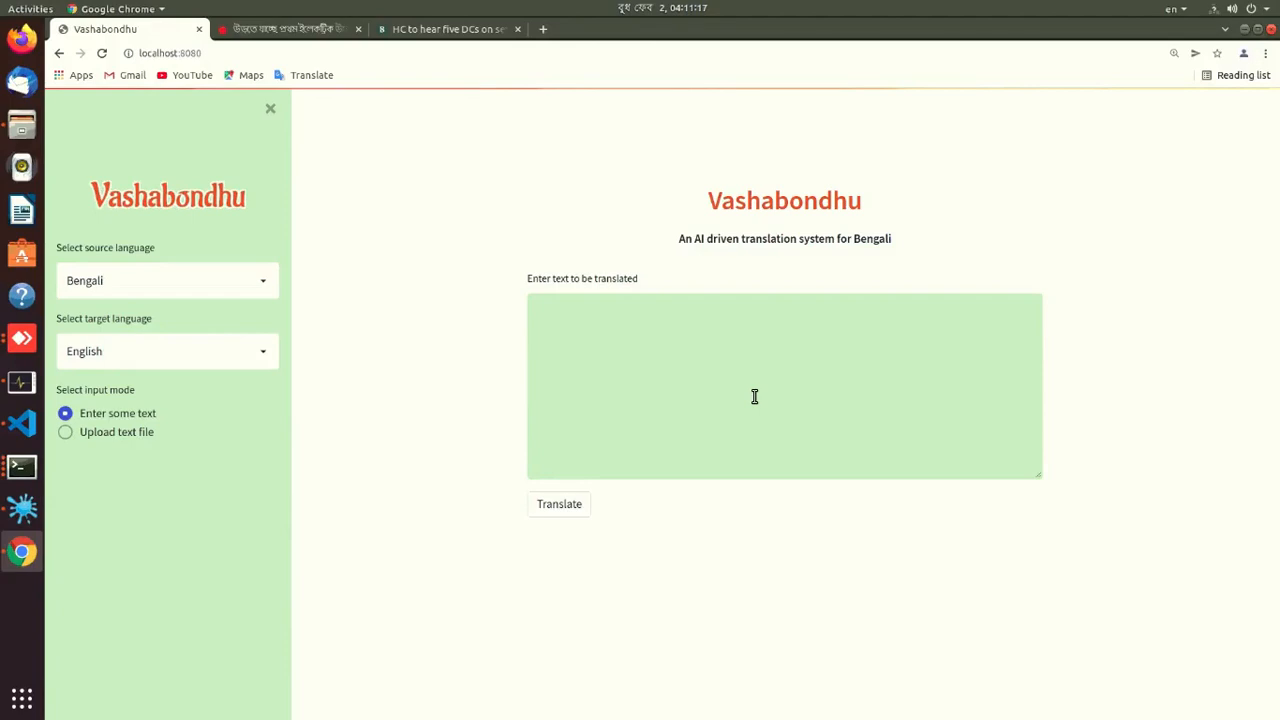
mouse_move(848, 288)
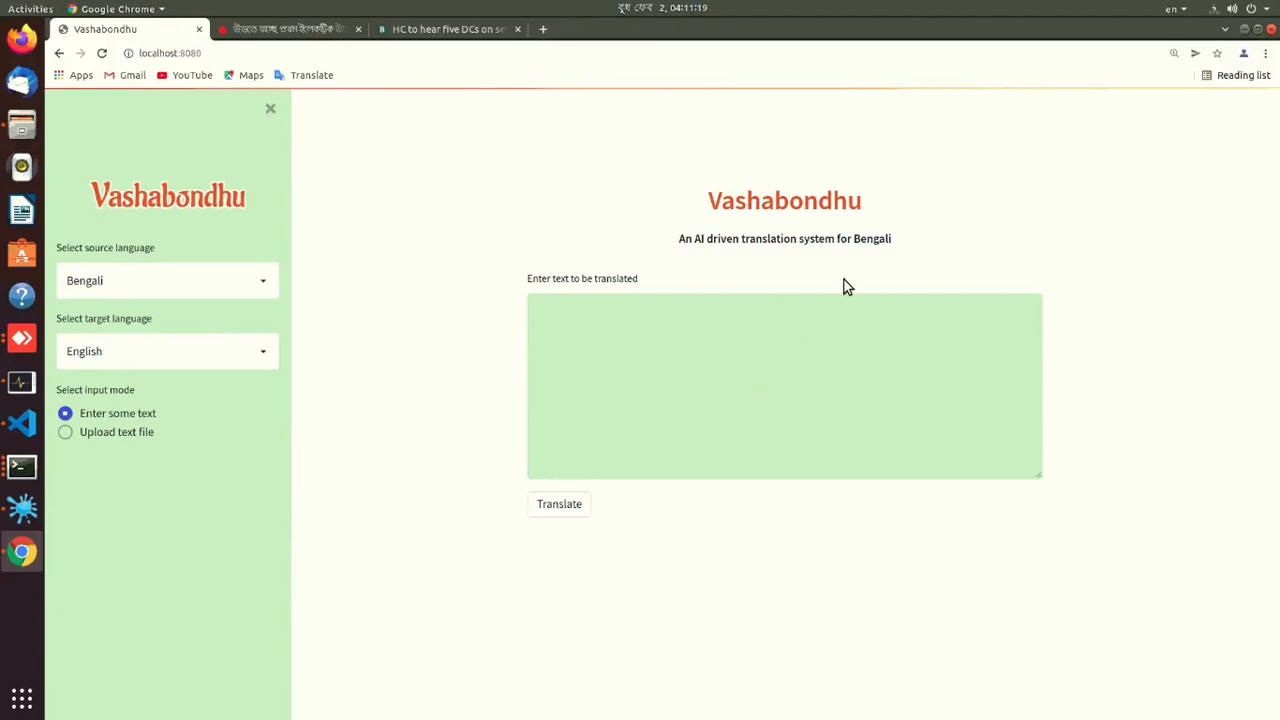
mouse_move(212, 288)
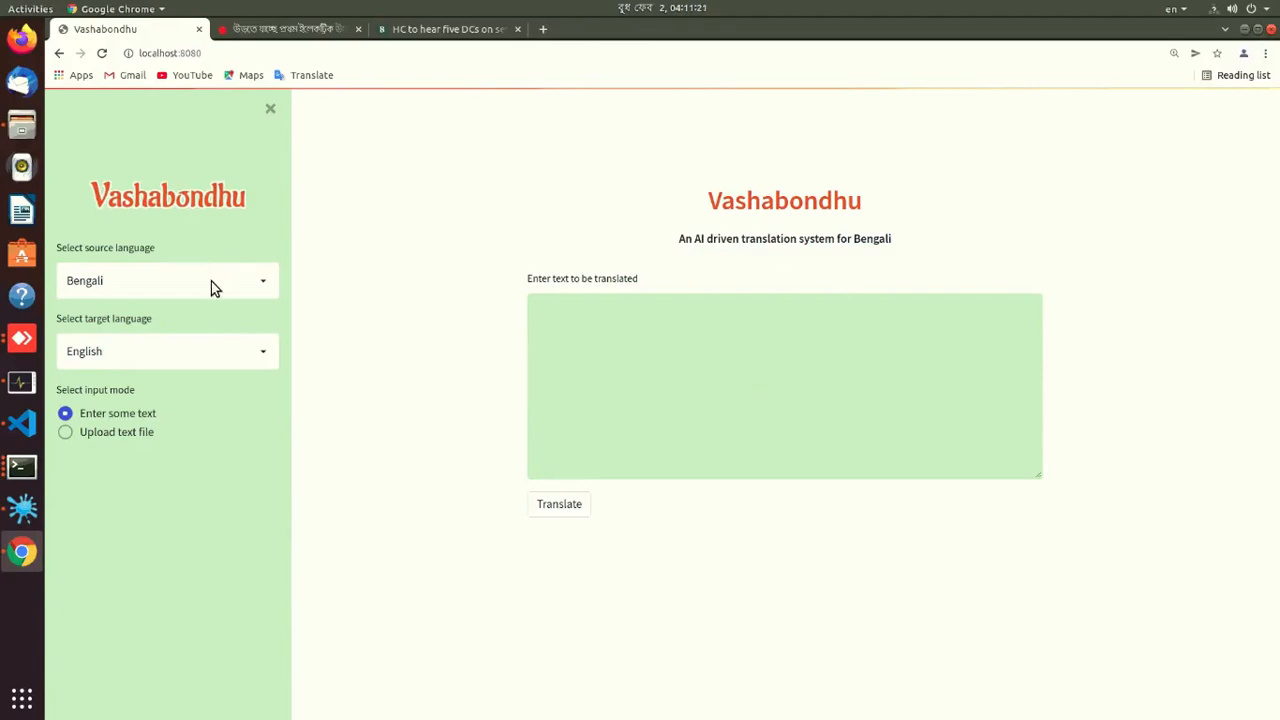
Review the source and target language lists, keep English, then go fetch the Bengali news article
left_click(168, 280)
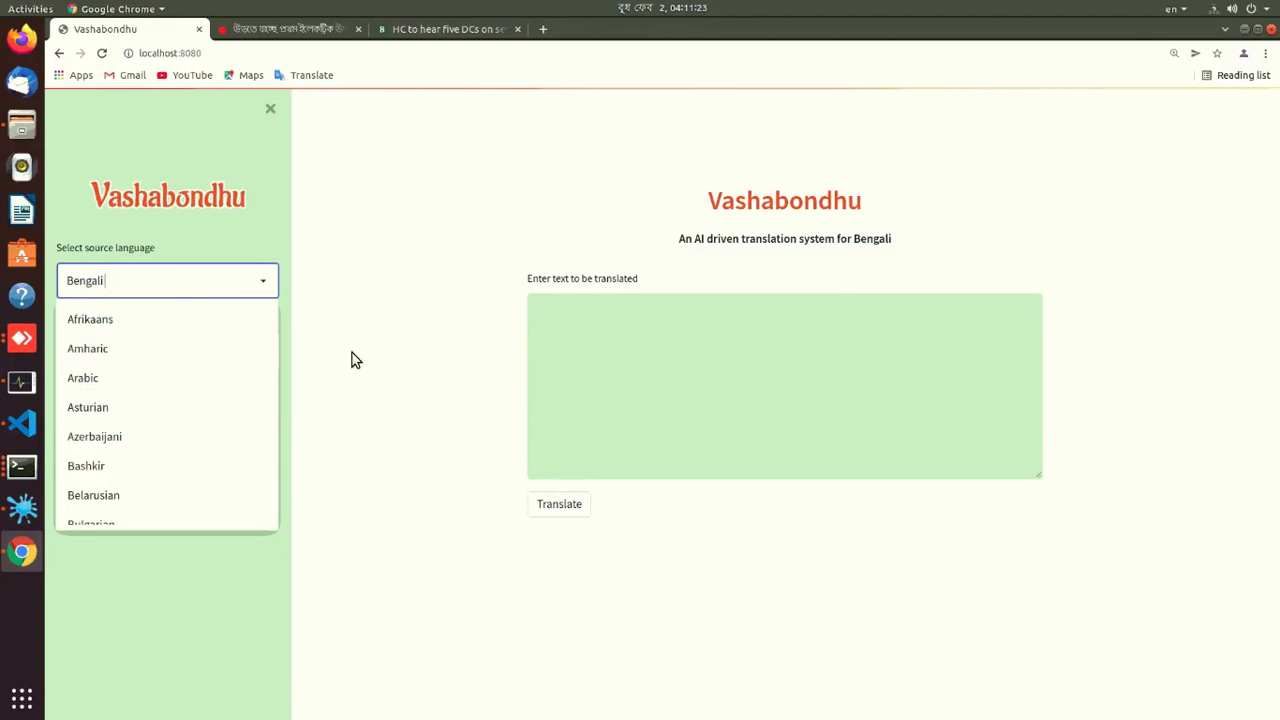
left_click(168, 352)
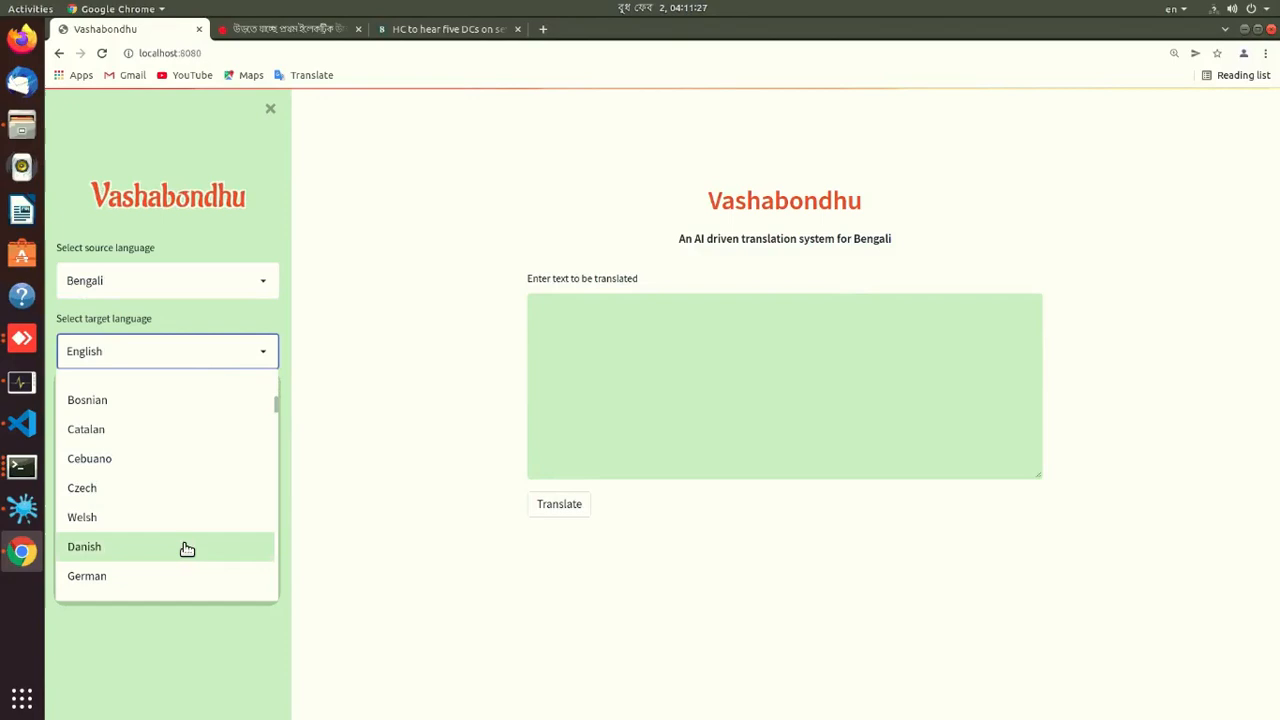
scroll("down", 3)
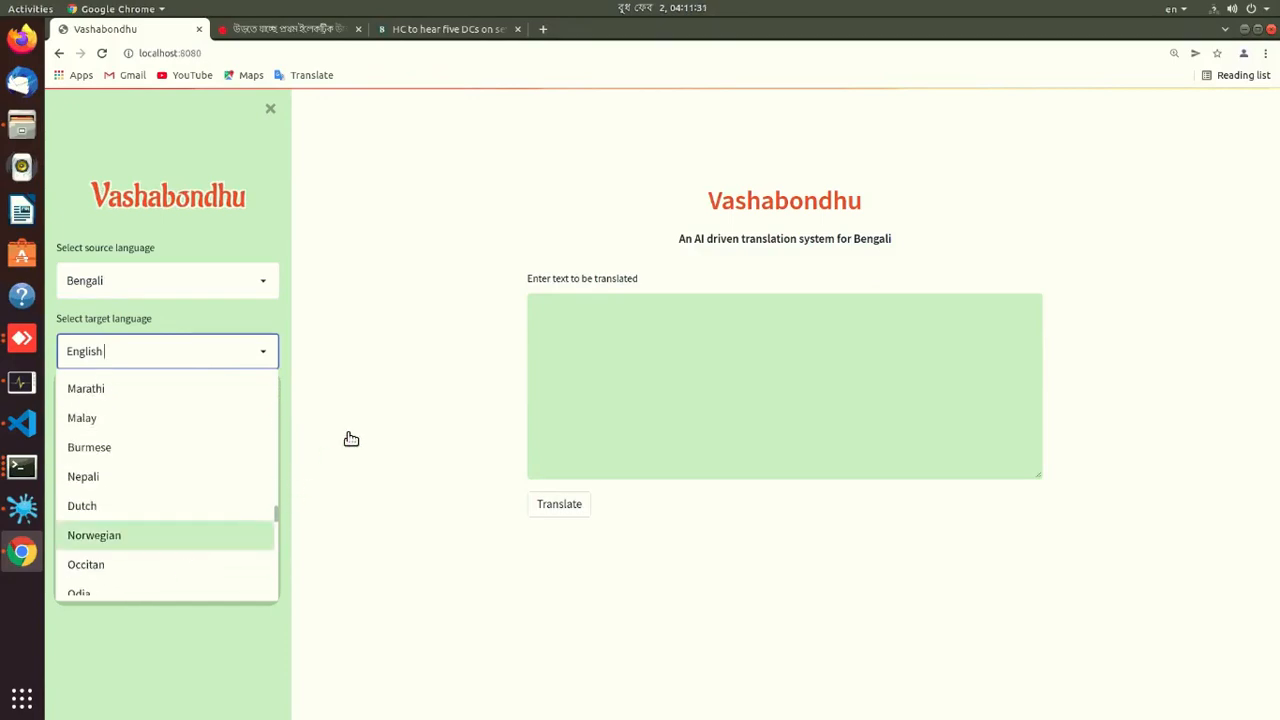
left_click(84, 352)
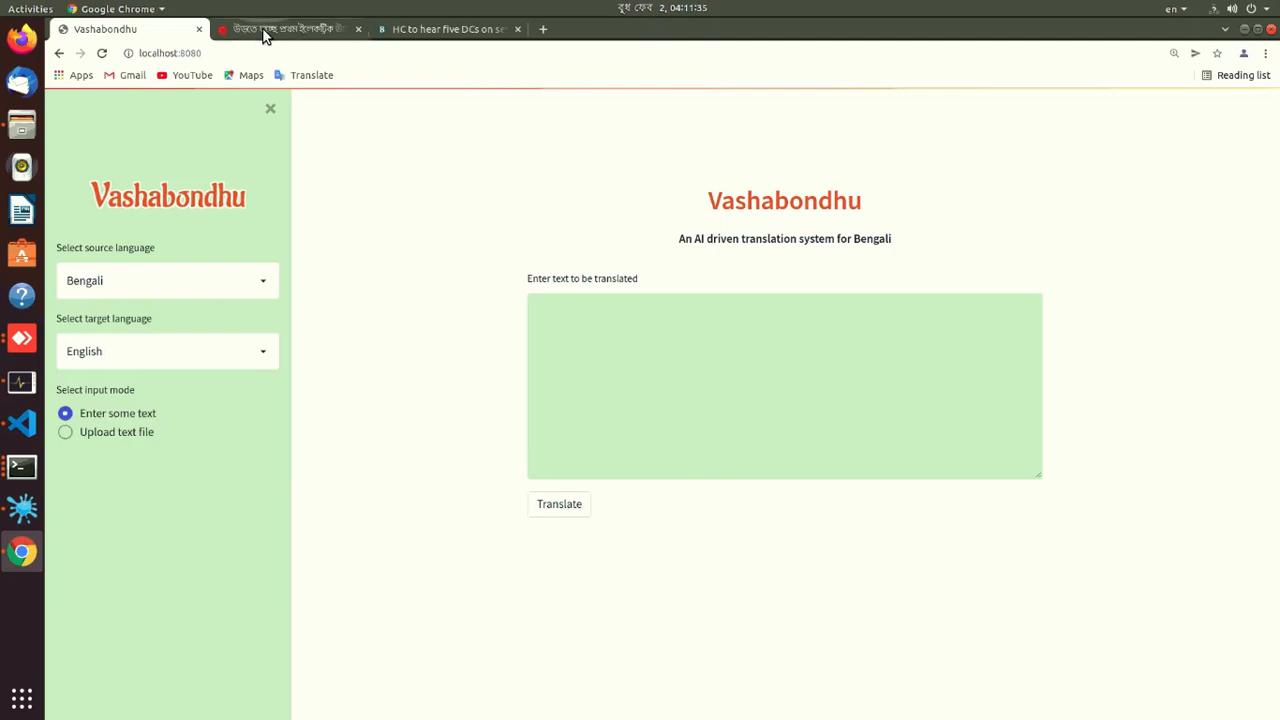
left_click(284, 28)
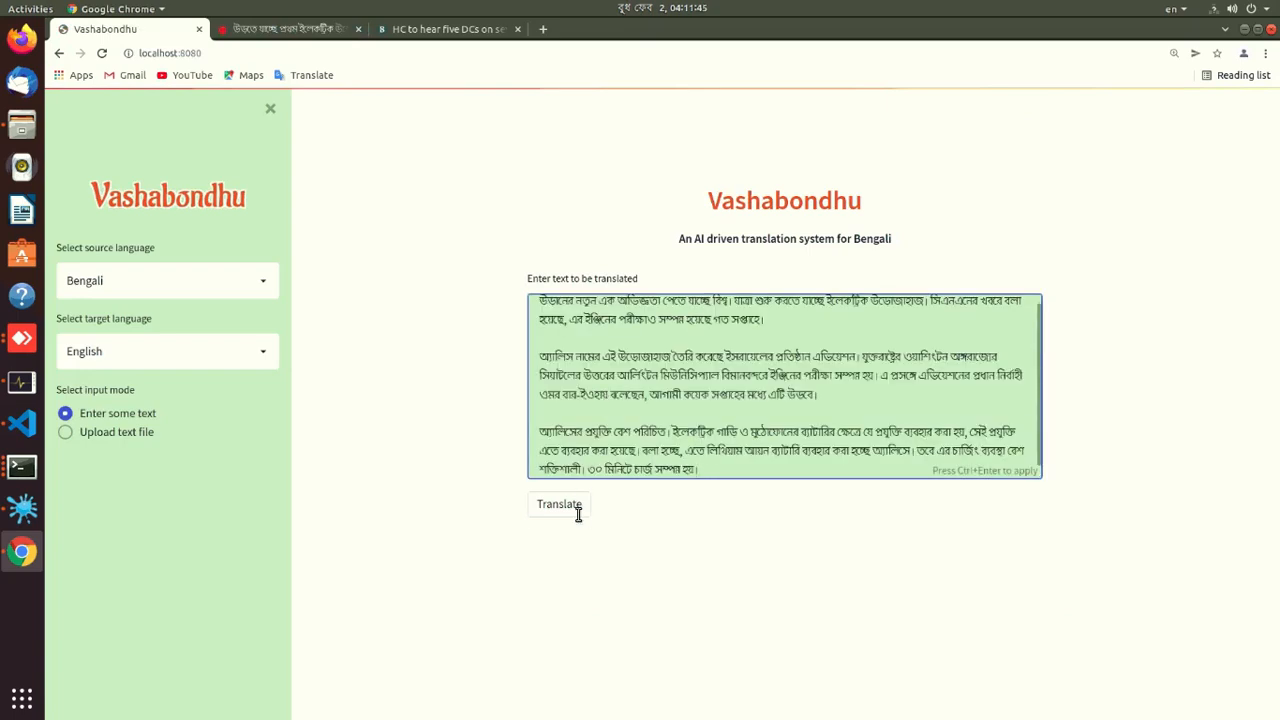
Translate the Bengali news text into English and read the three output paragraphs
left_click(558, 504)
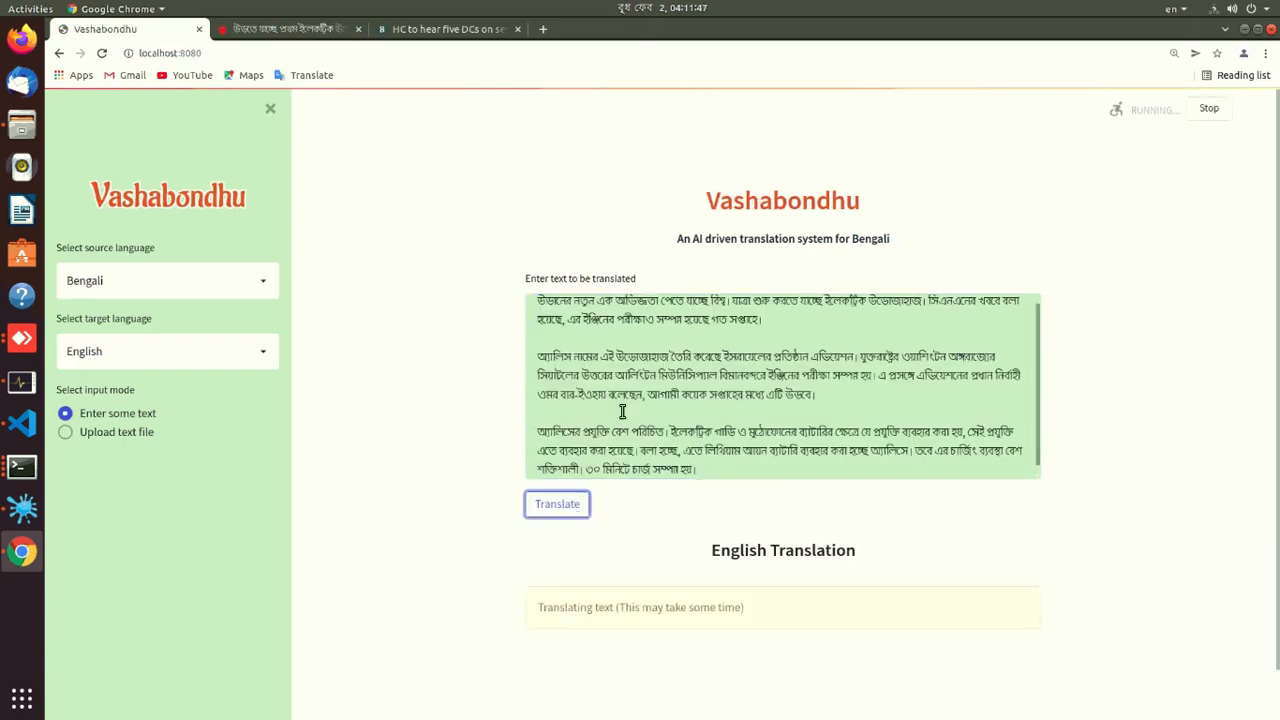
scroll("down", 3)
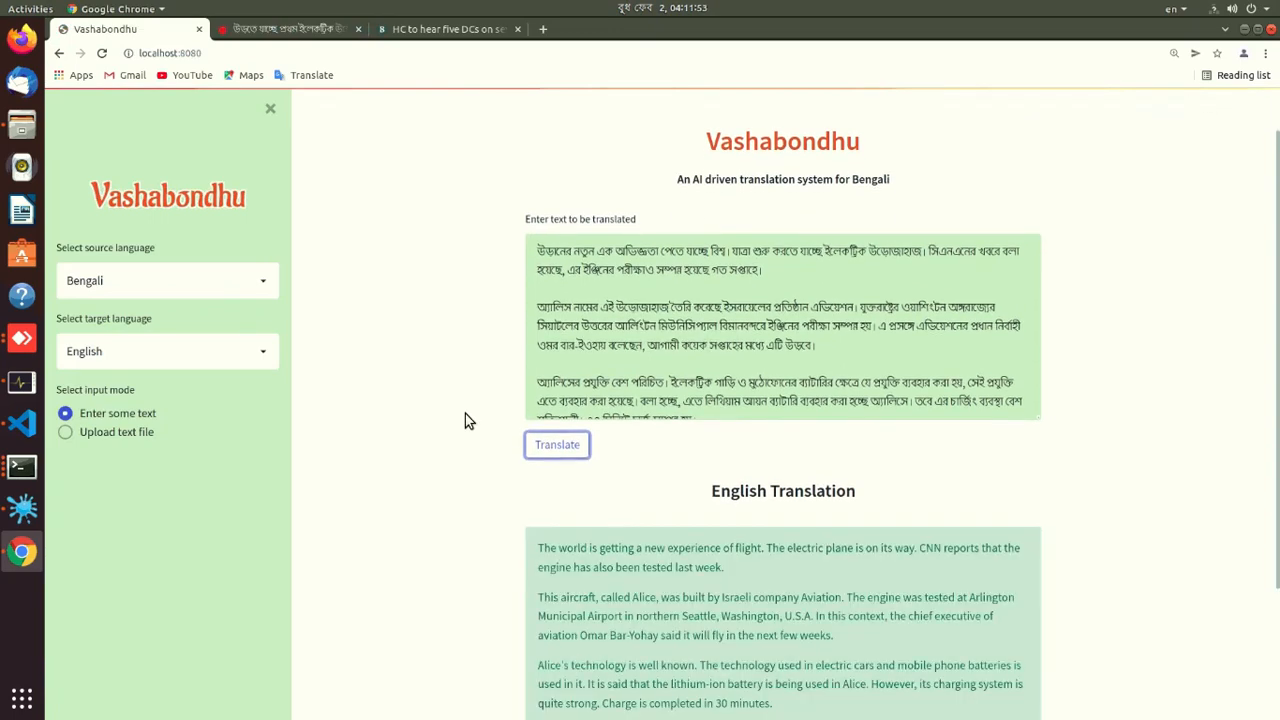
scroll("down", 3)
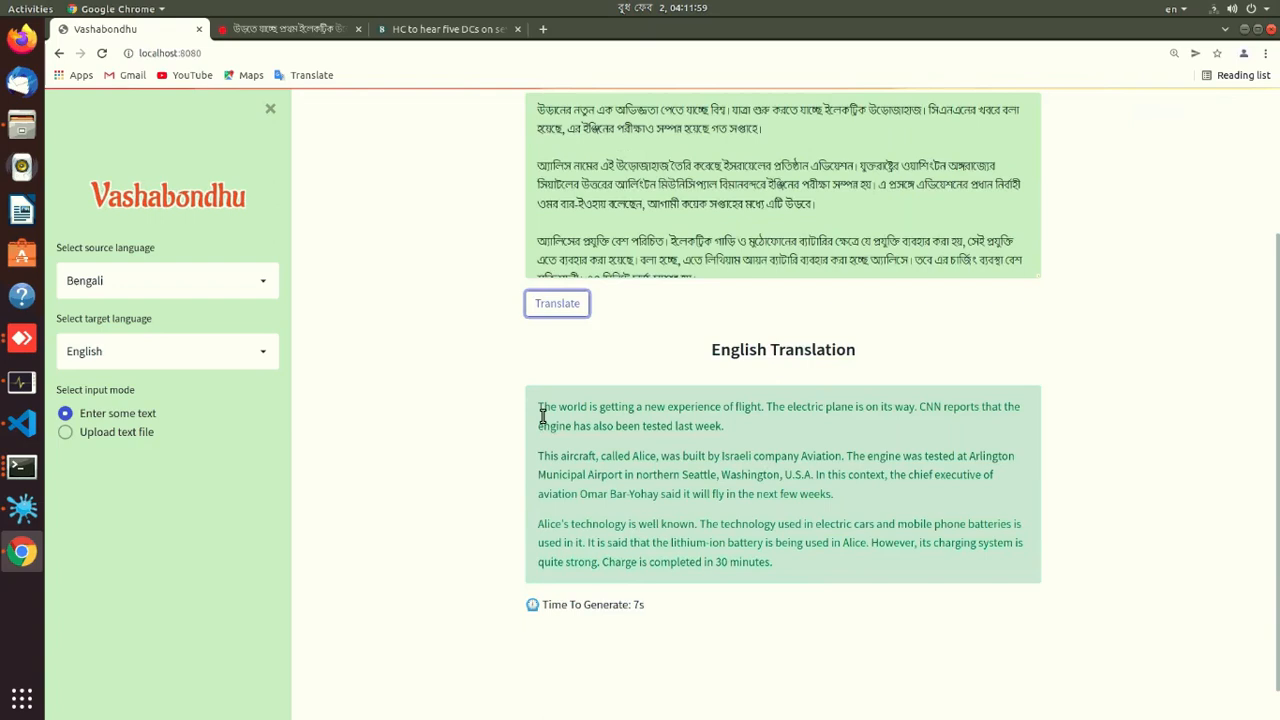
mouse_move(576, 436)
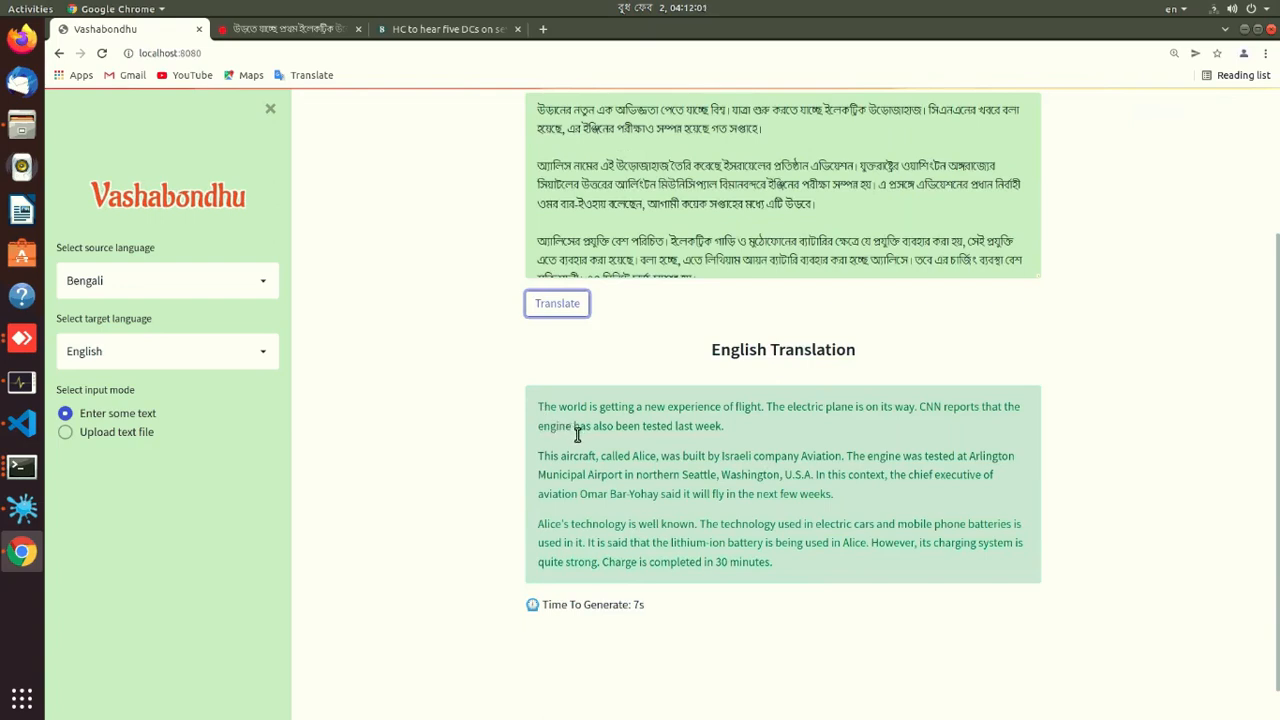
mouse_move(604, 476)
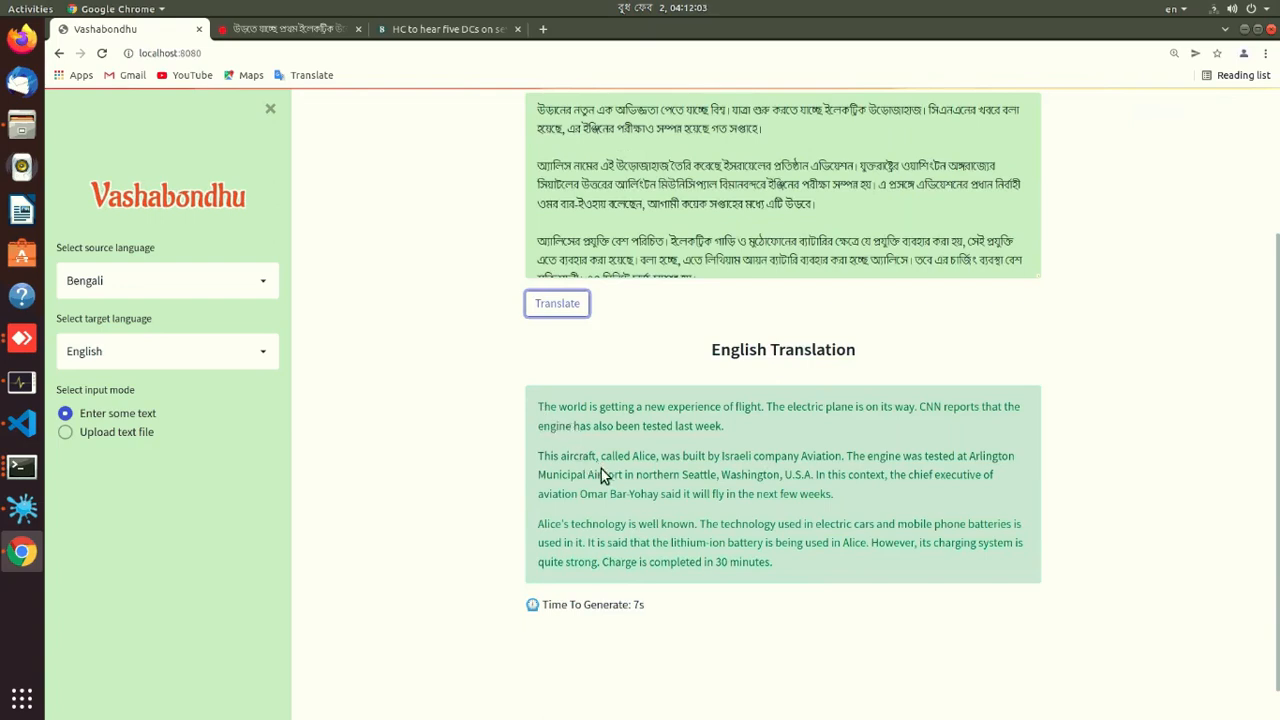
mouse_move(672, 516)
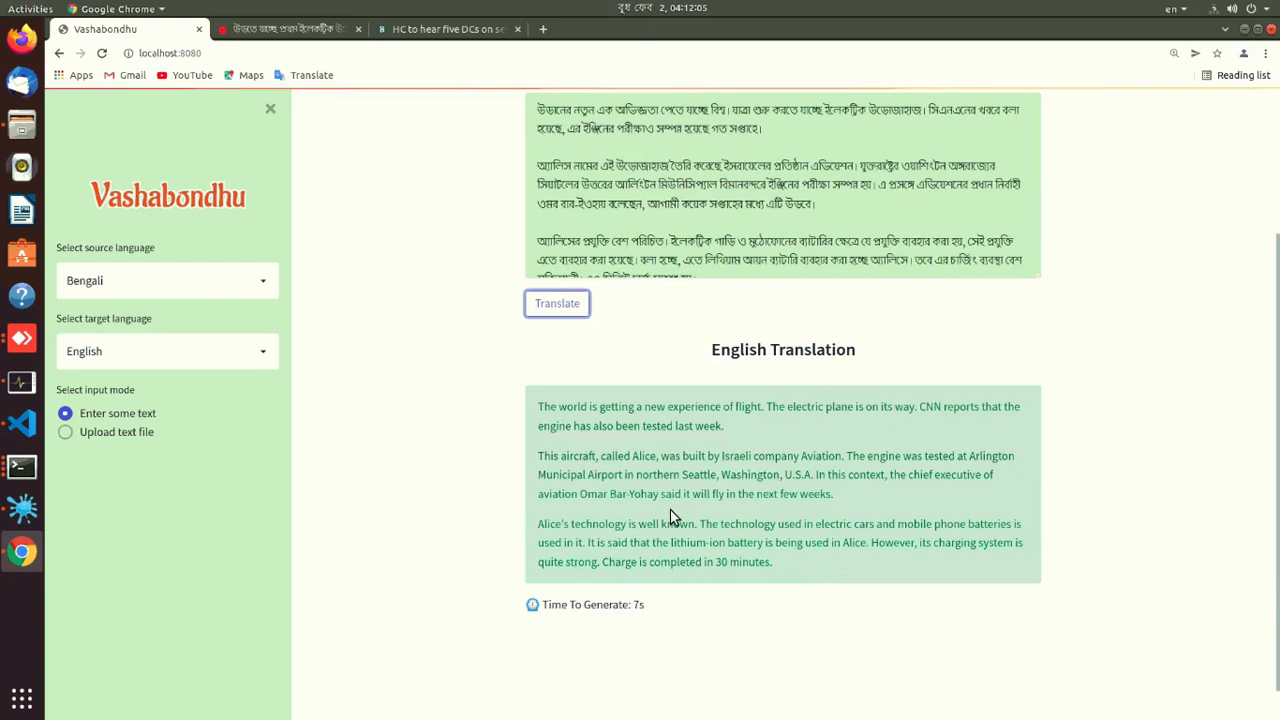
mouse_move(352, 442)
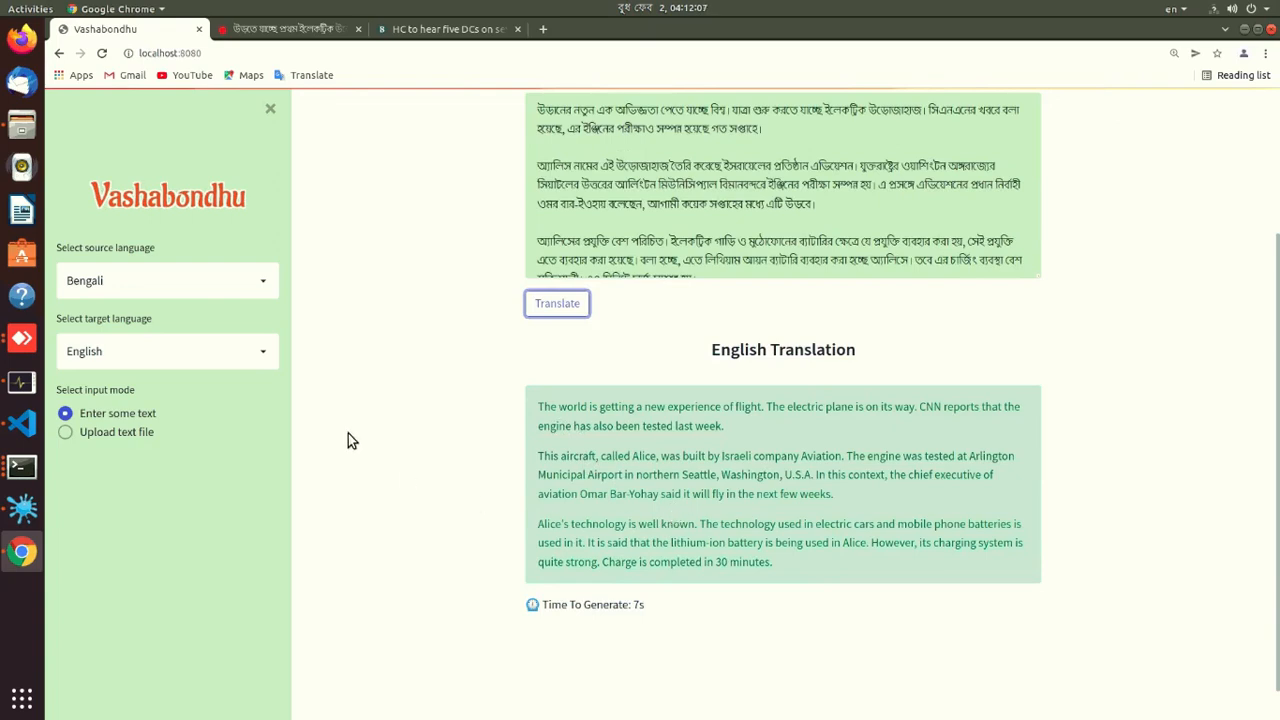
Set the target language to Arabic and translate the same Bengali text
left_click(160, 352)
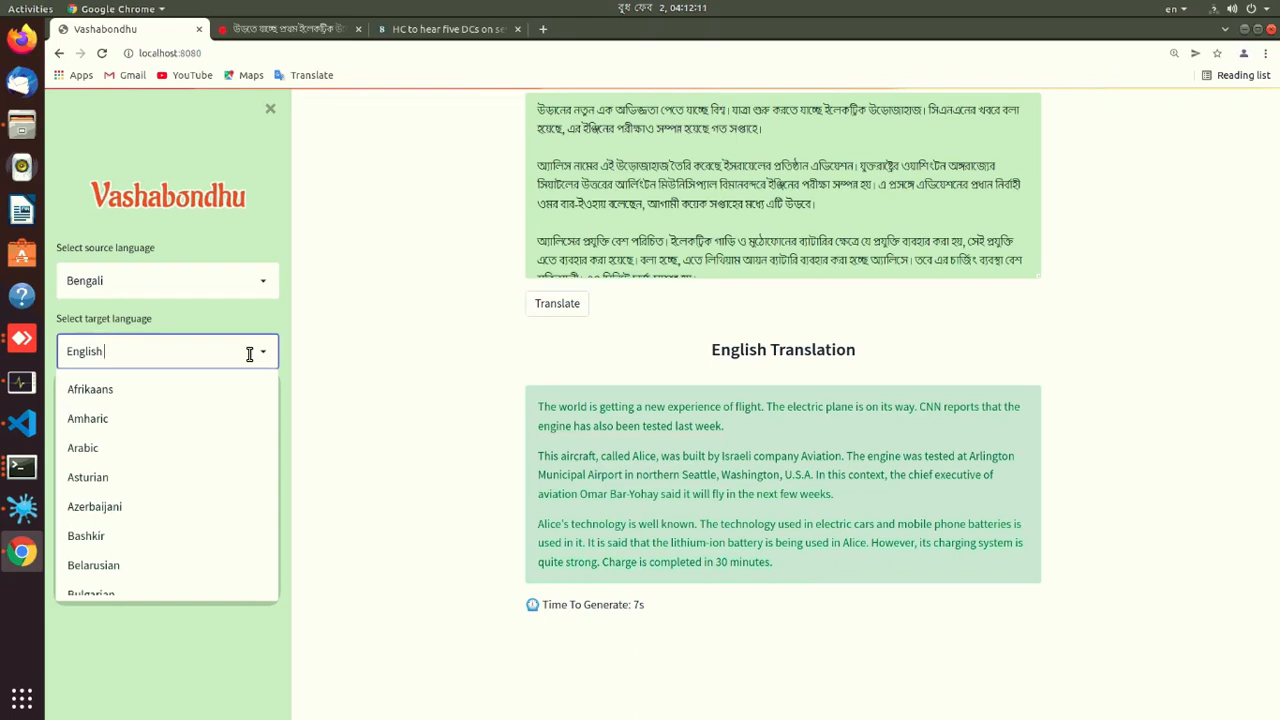
mouse_move(96, 448)
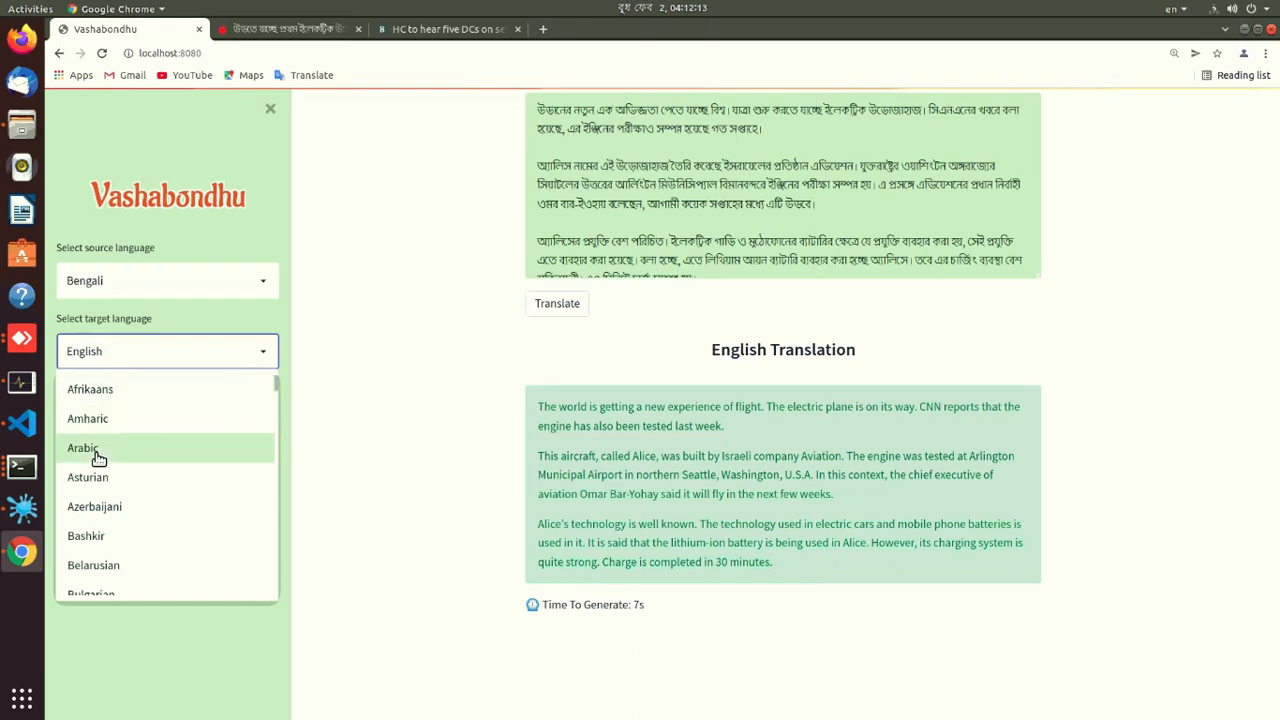
left_click(84, 448)
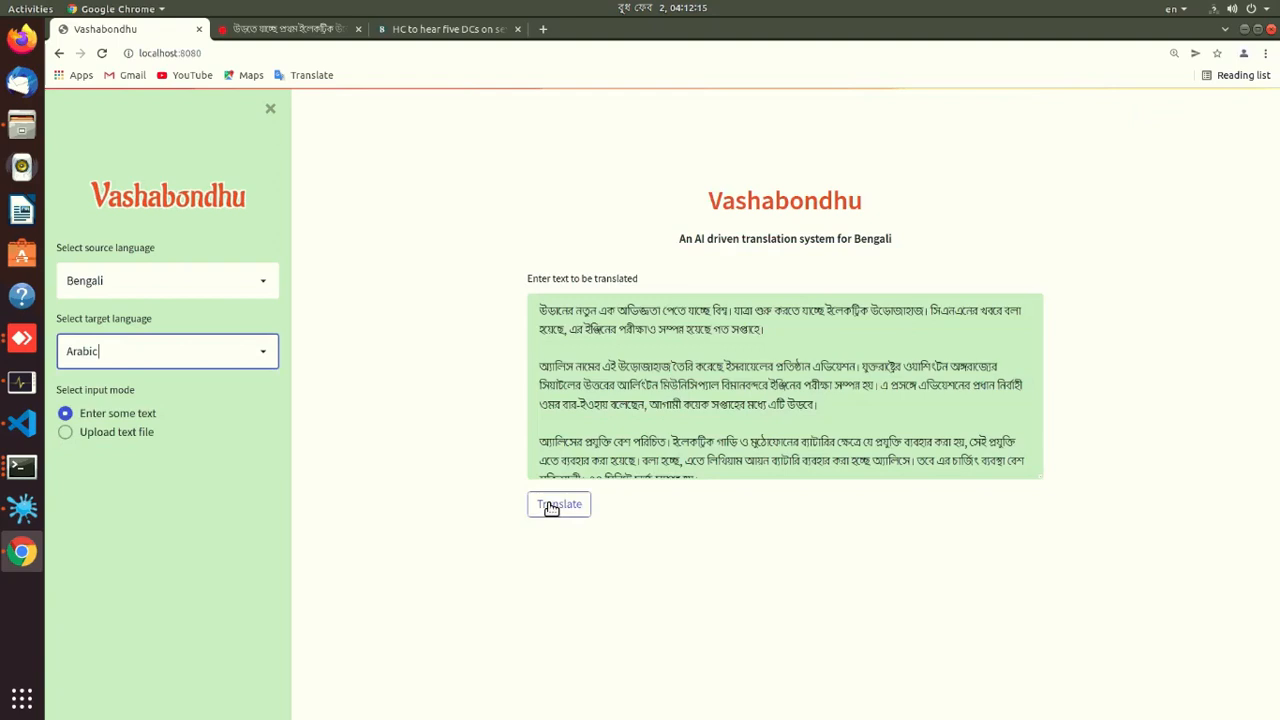
left_click(560, 504)
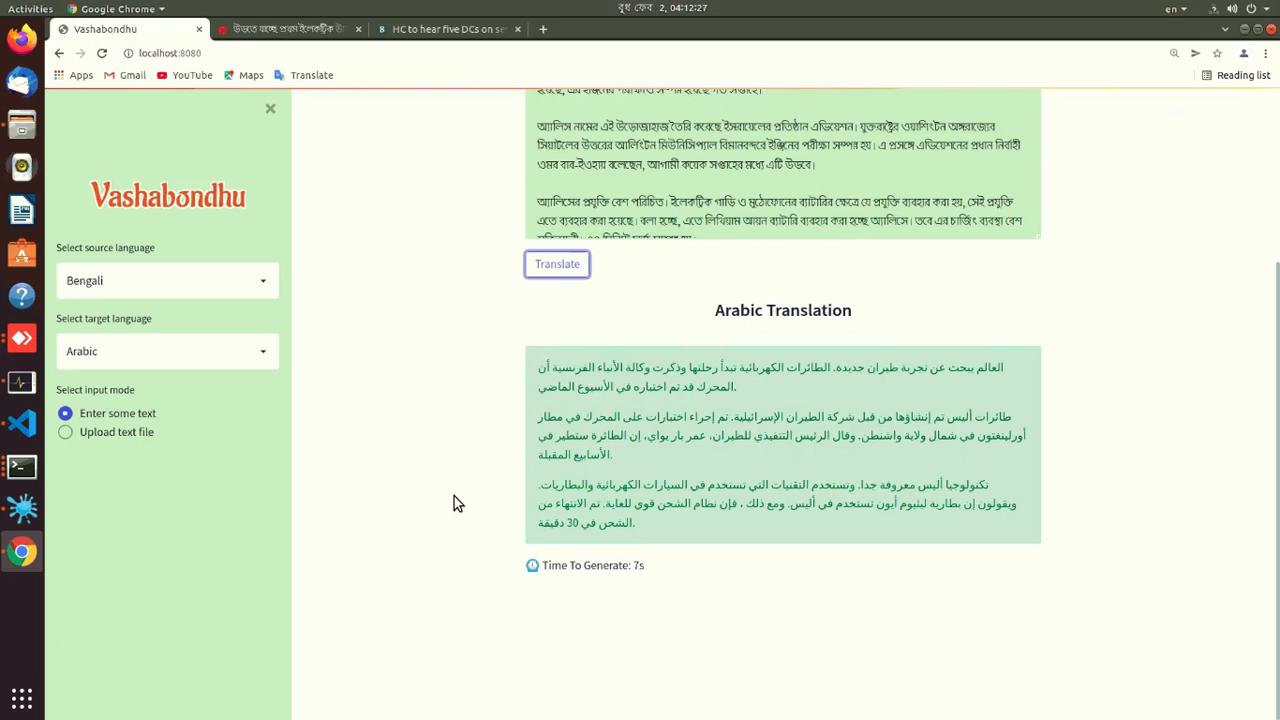
mouse_move(318, 496)
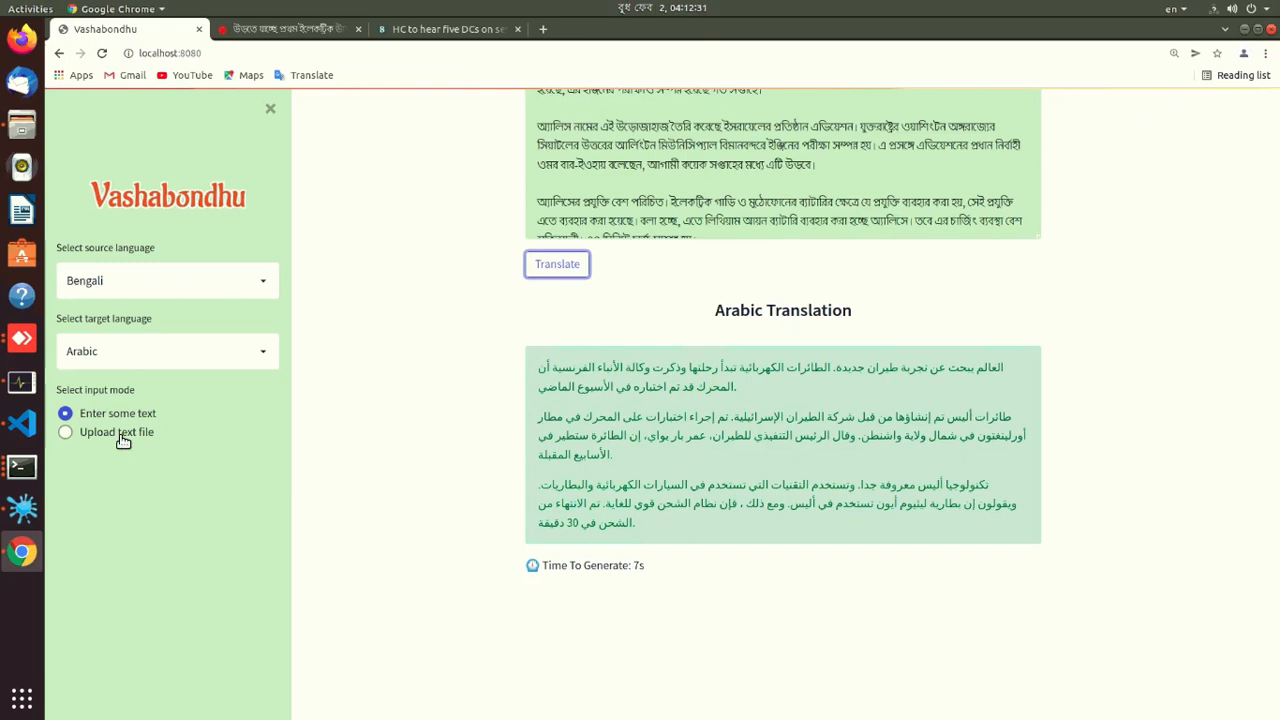
Switch to Upload text file mode and attach text.txt
left_click(64, 432)
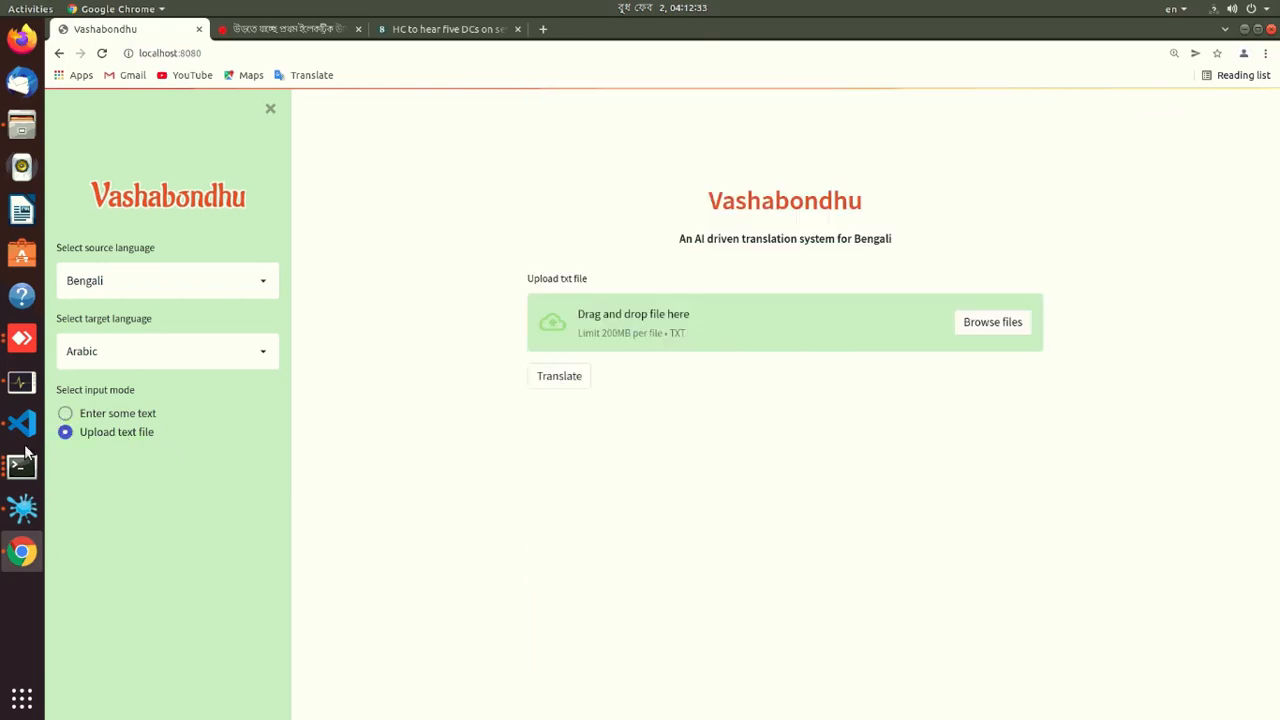
left_click(22, 424)
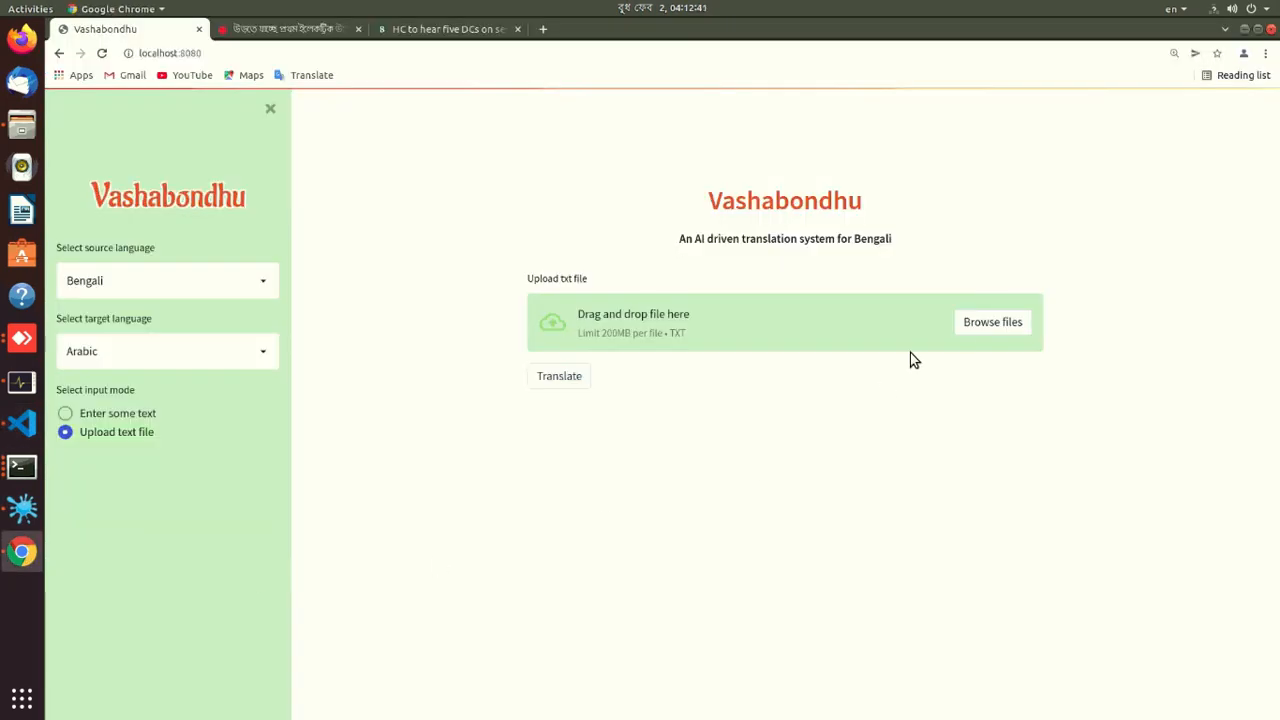
left_click(992, 320)
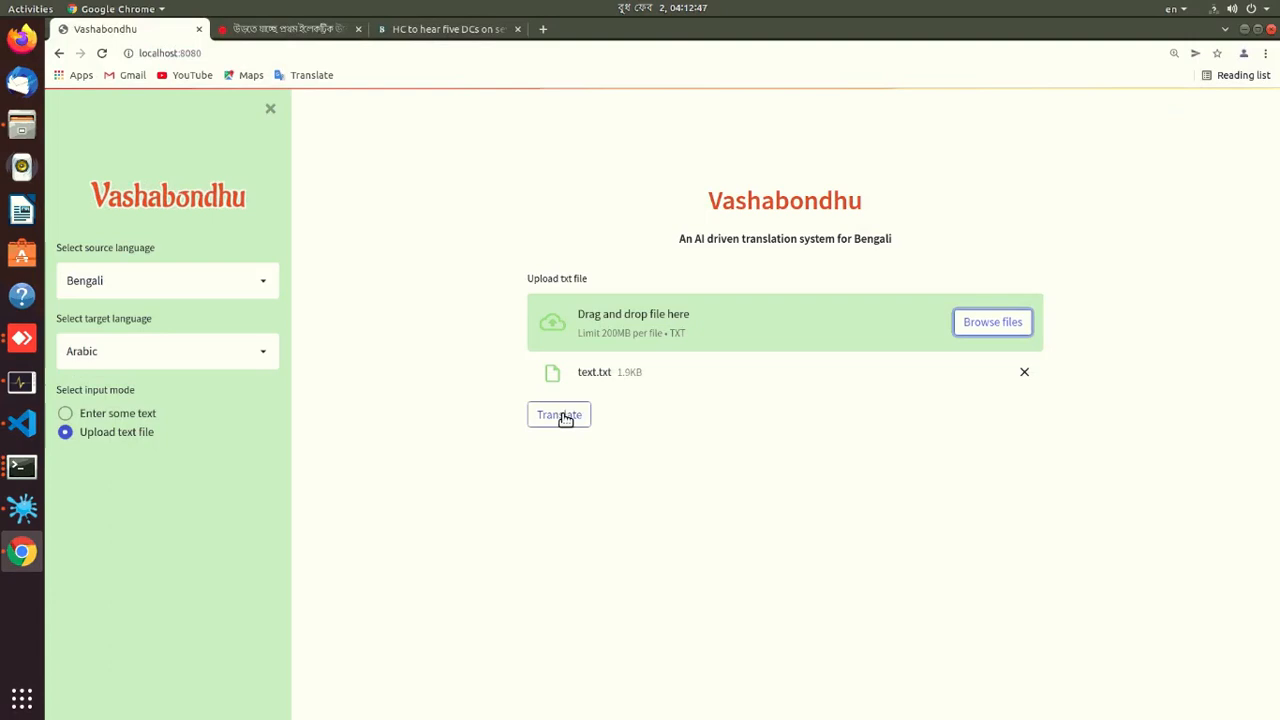
Translate the uploaded text.txt into Arabic
left_click(560, 414)
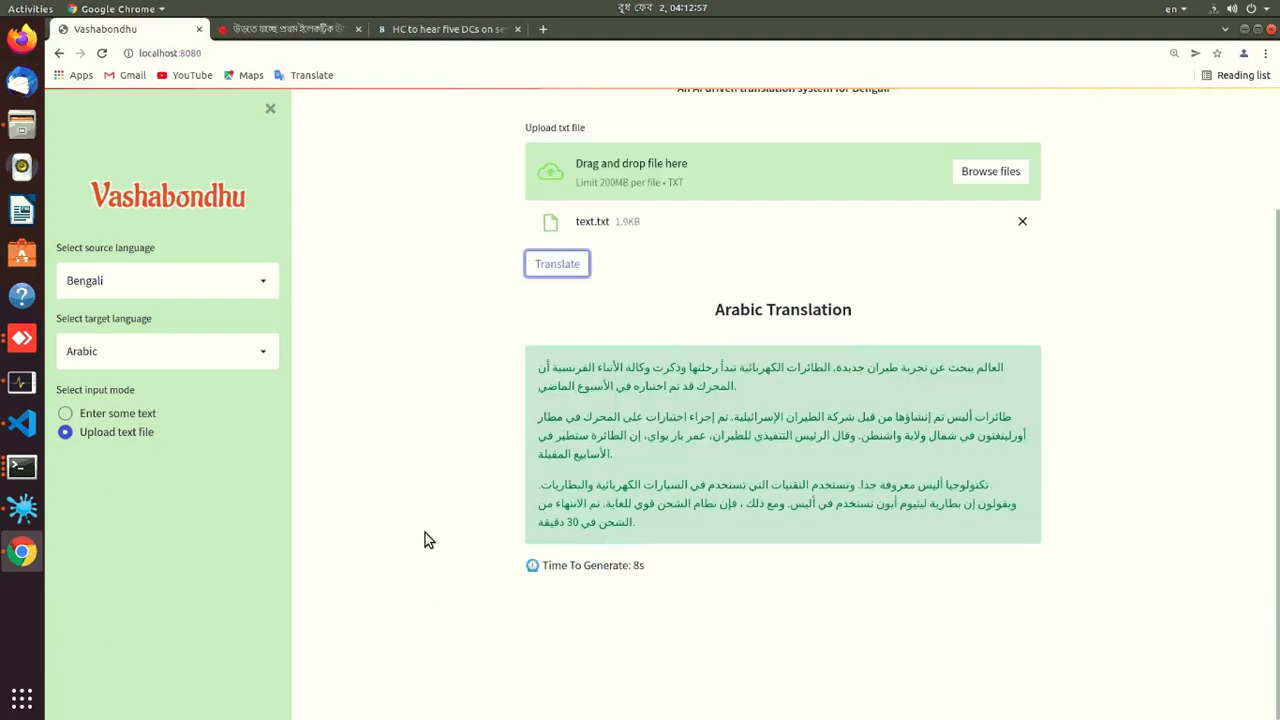
mouse_move(644, 528)
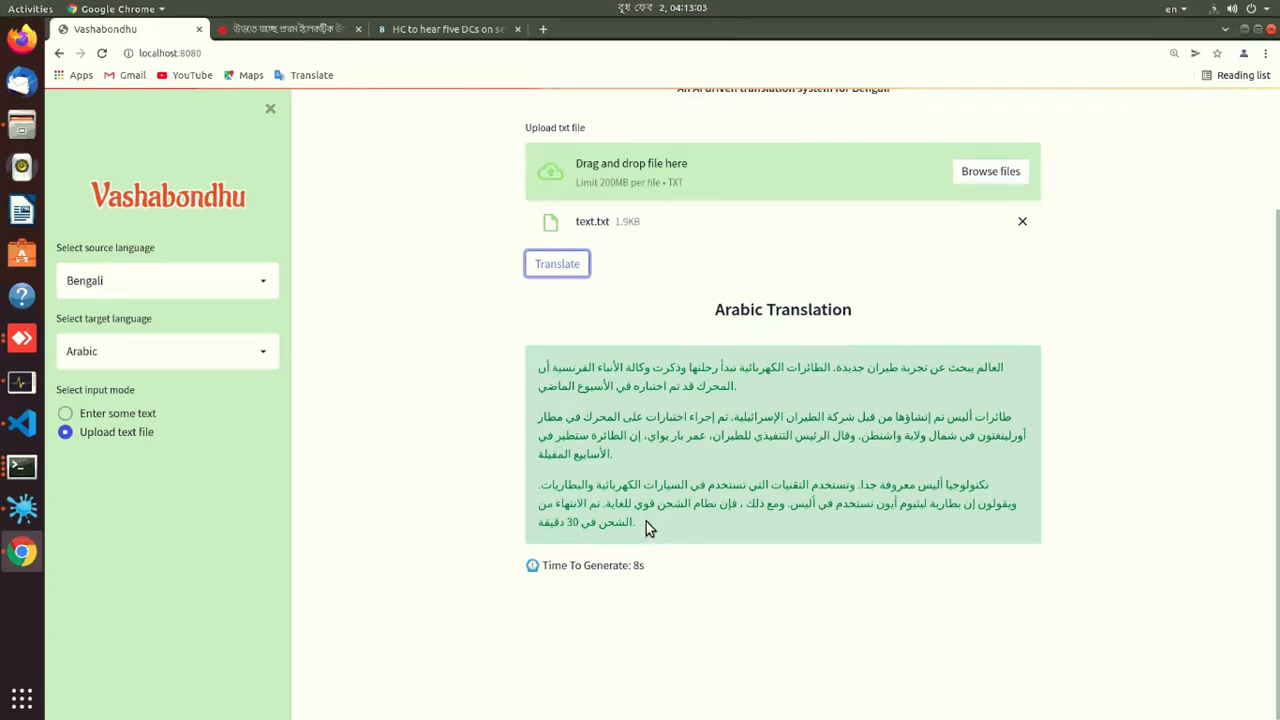